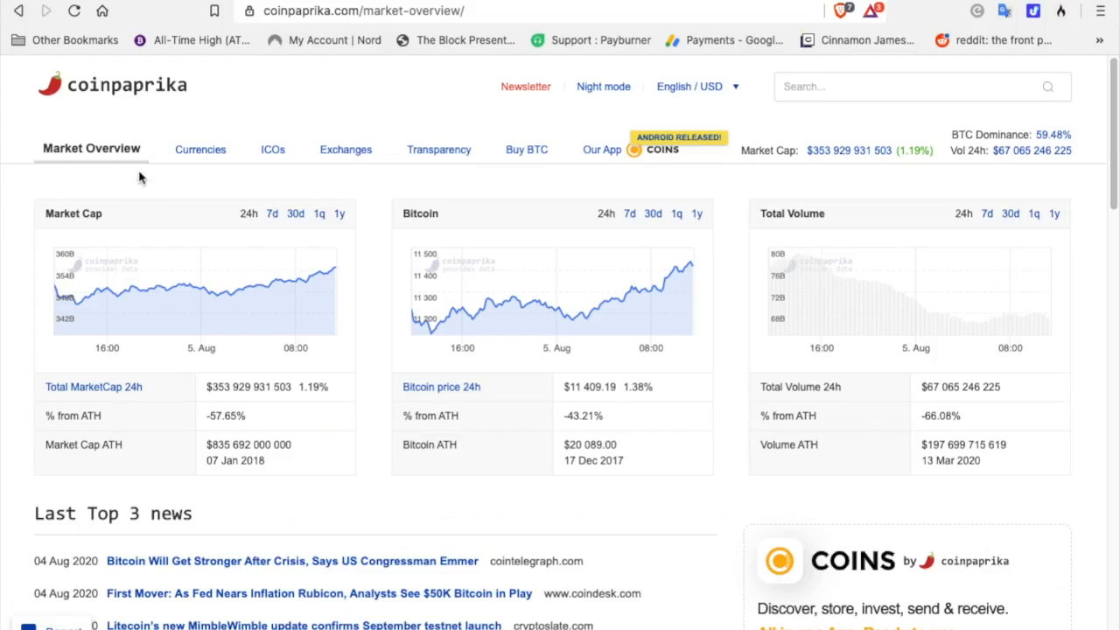
mouse_move(306, 91)
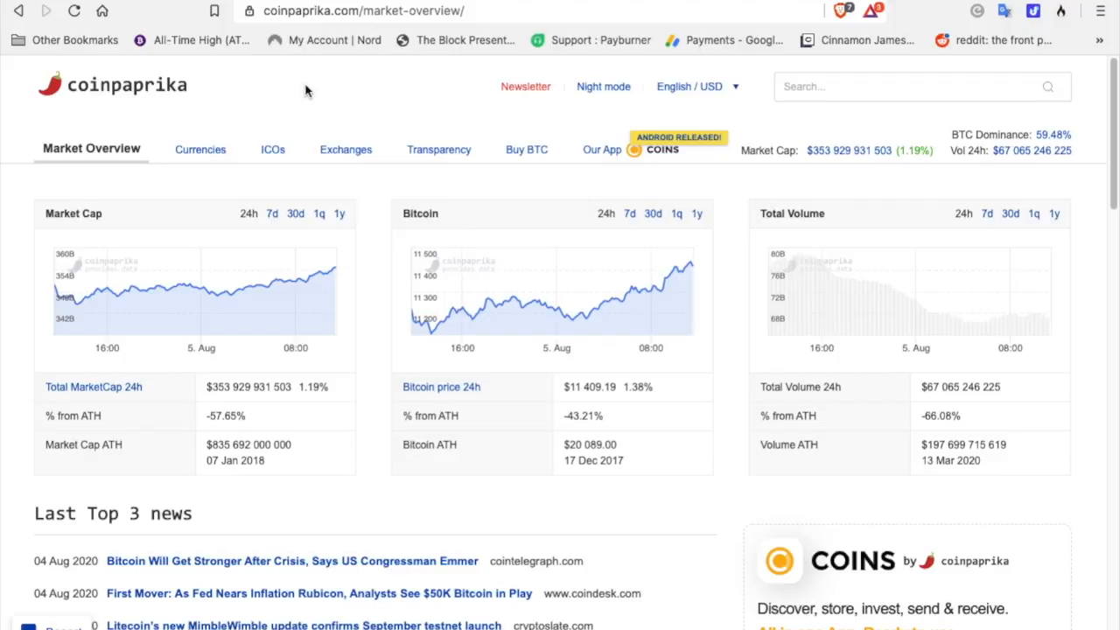
Show the Currencies list and scroll to the Top 100 by Market Cap table
left_click(200, 149)
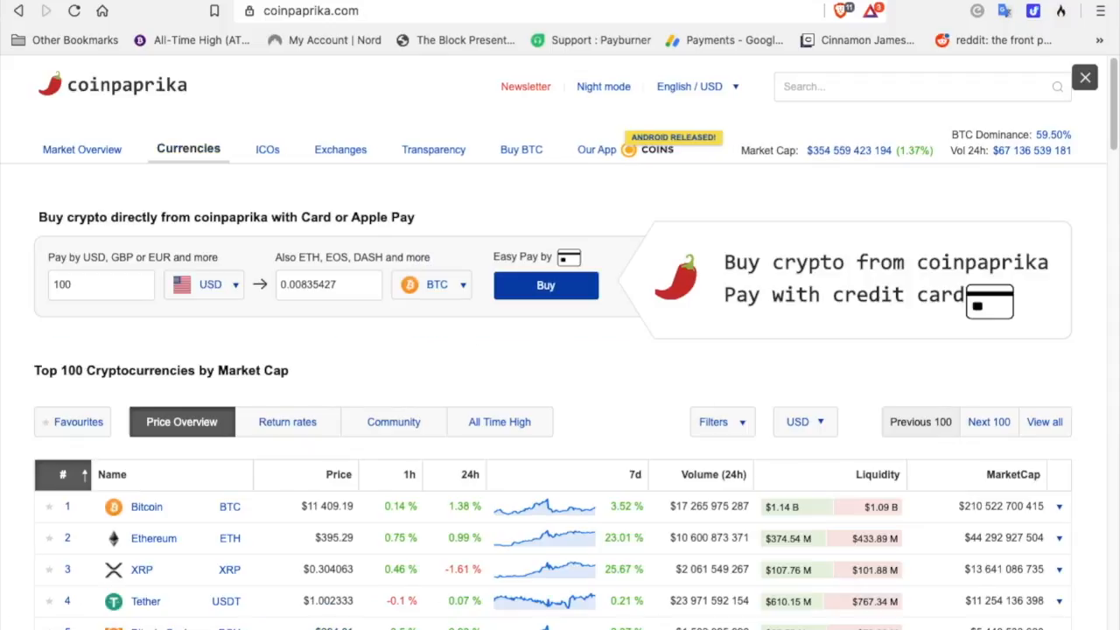
scroll("down", 3)
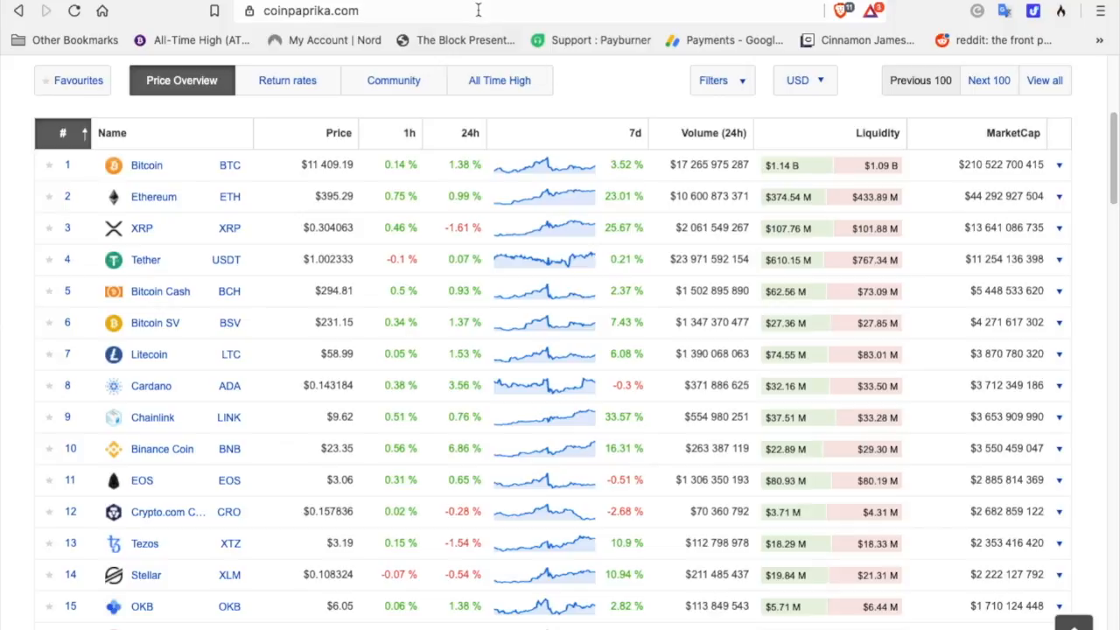
Go to fiatleak.com/xrp to see live XRP/USD trades on the world map
left_click(287, 81)
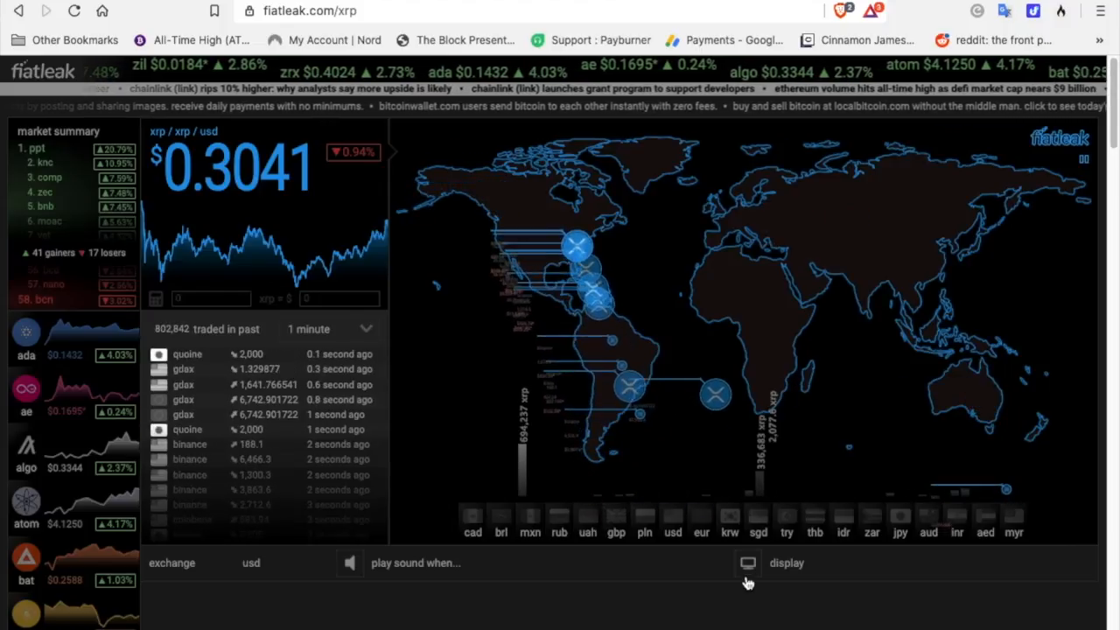
Expand the map's exchange, currency, trade-alert and animation settings
left_click(748, 563)
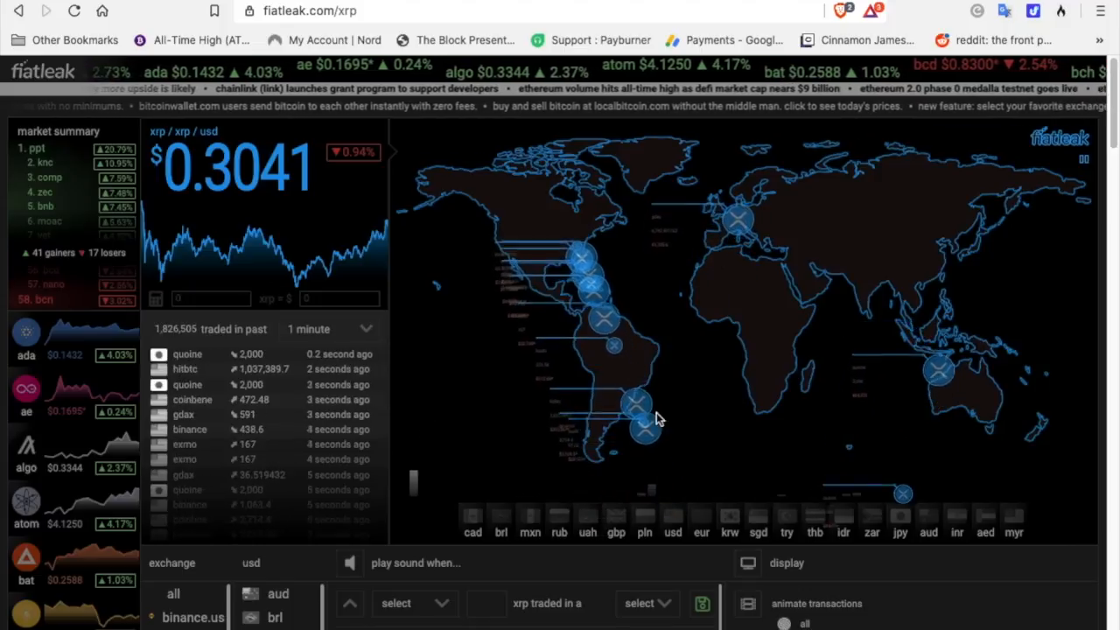
scroll("down", 3)
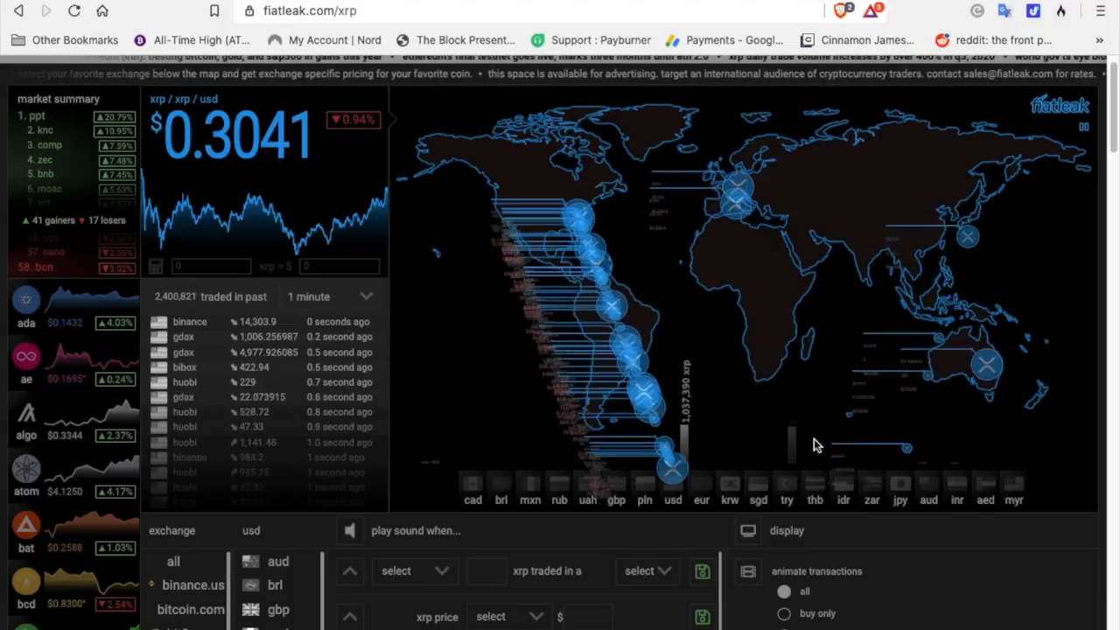
mouse_move(751, 142)
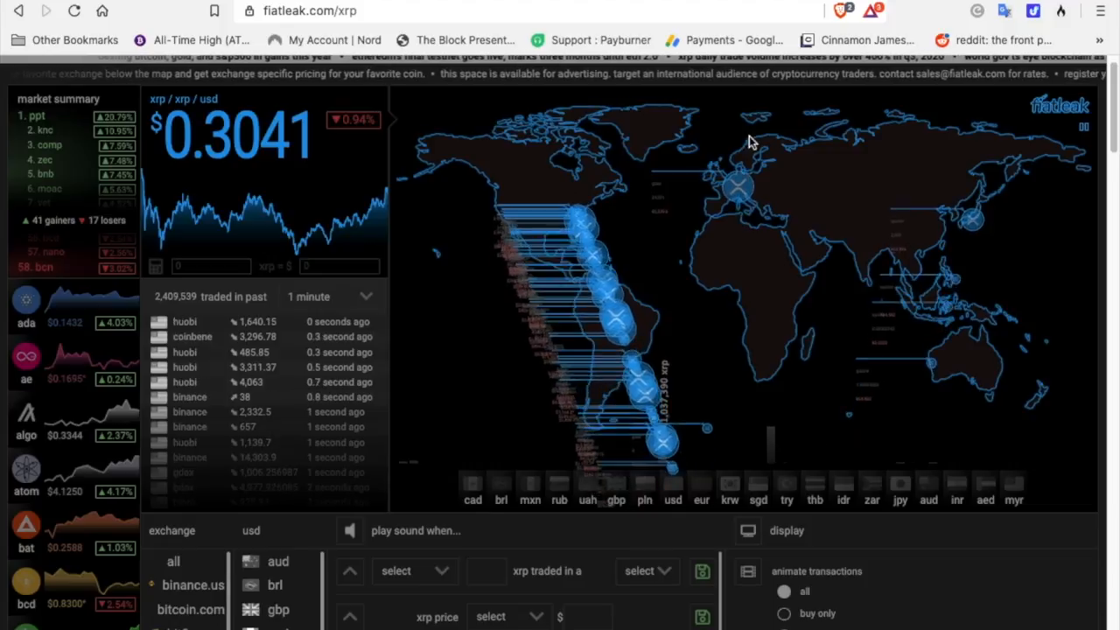
left_click(350, 11)
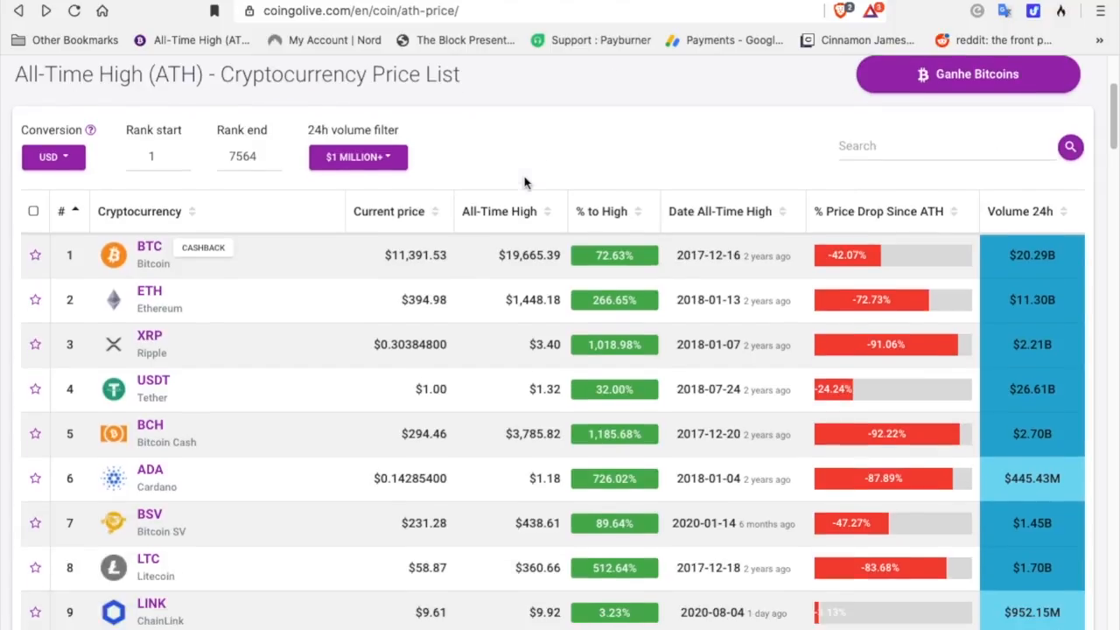
Scroll down the All-Time High price list ranked from Bitcoin downward
scroll("down", 3)
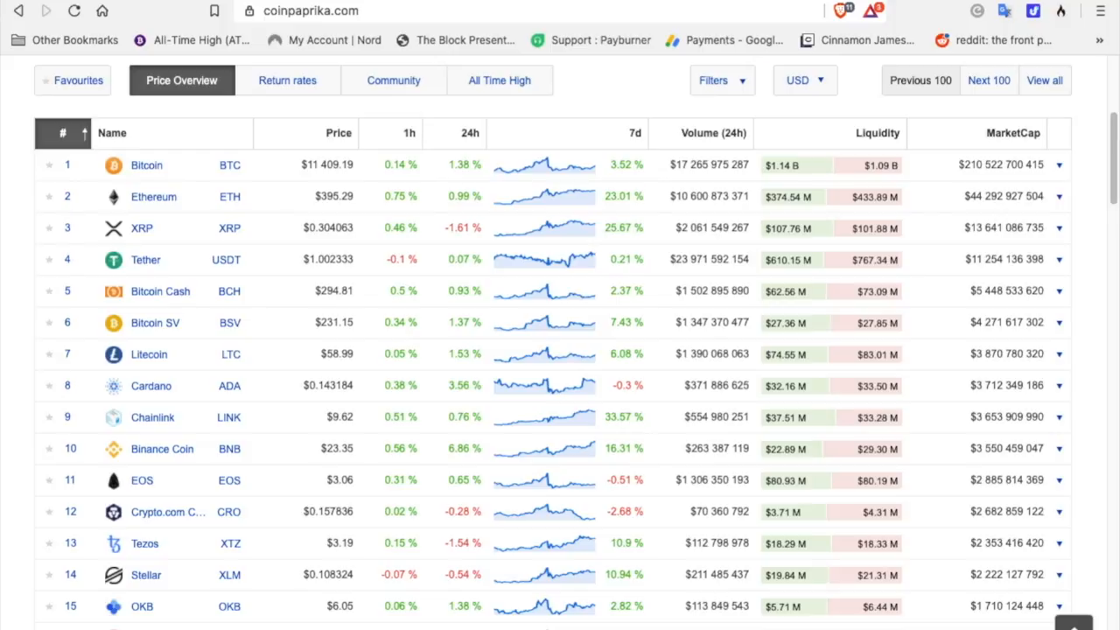
Scroll through the Price Overview table of the top 100 coins
scroll("down", 3)
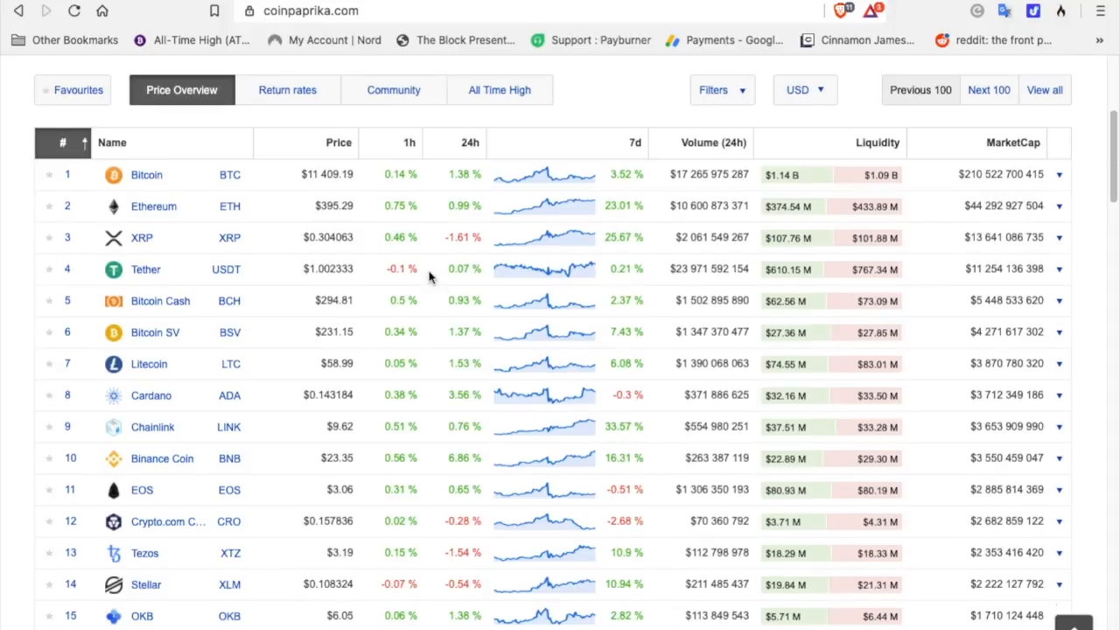
scroll("down", 3)
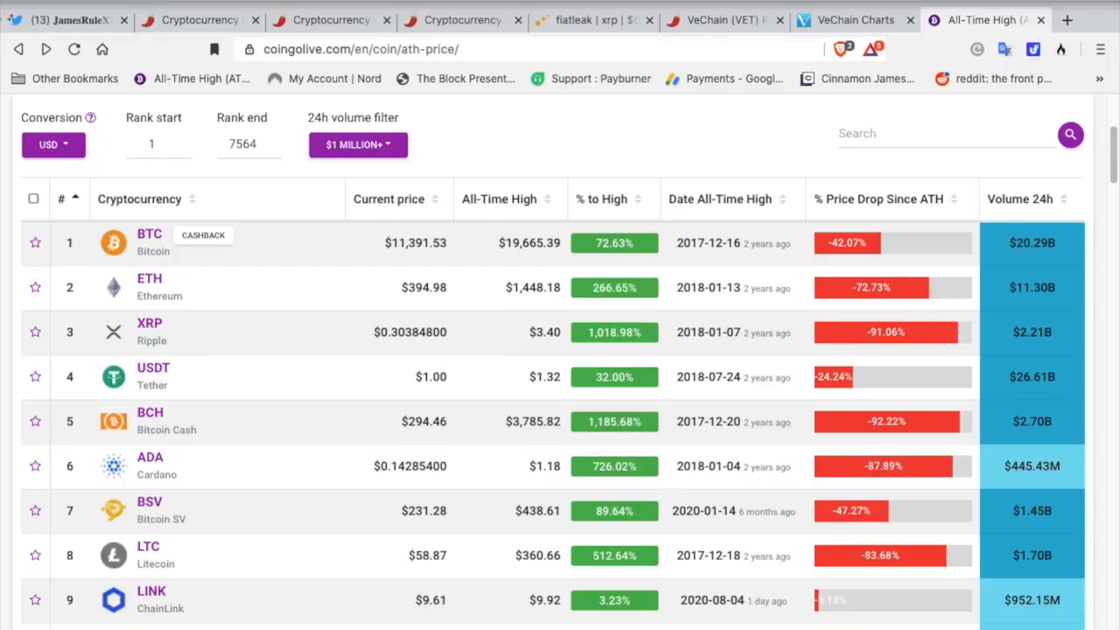
left_click(66, 19)
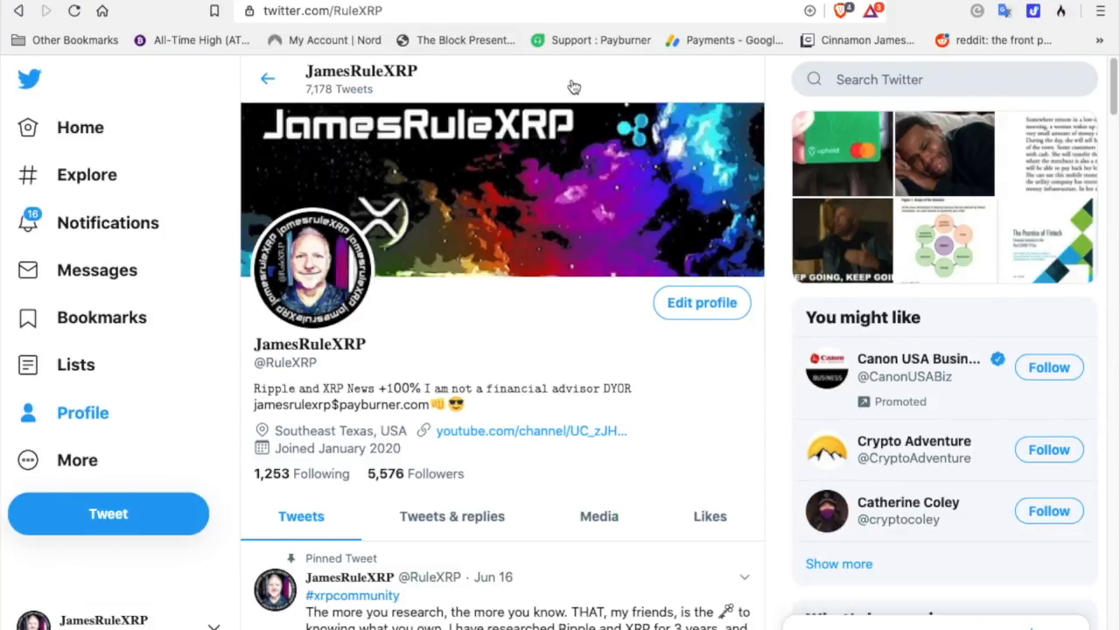
mouse_move(546, 80)
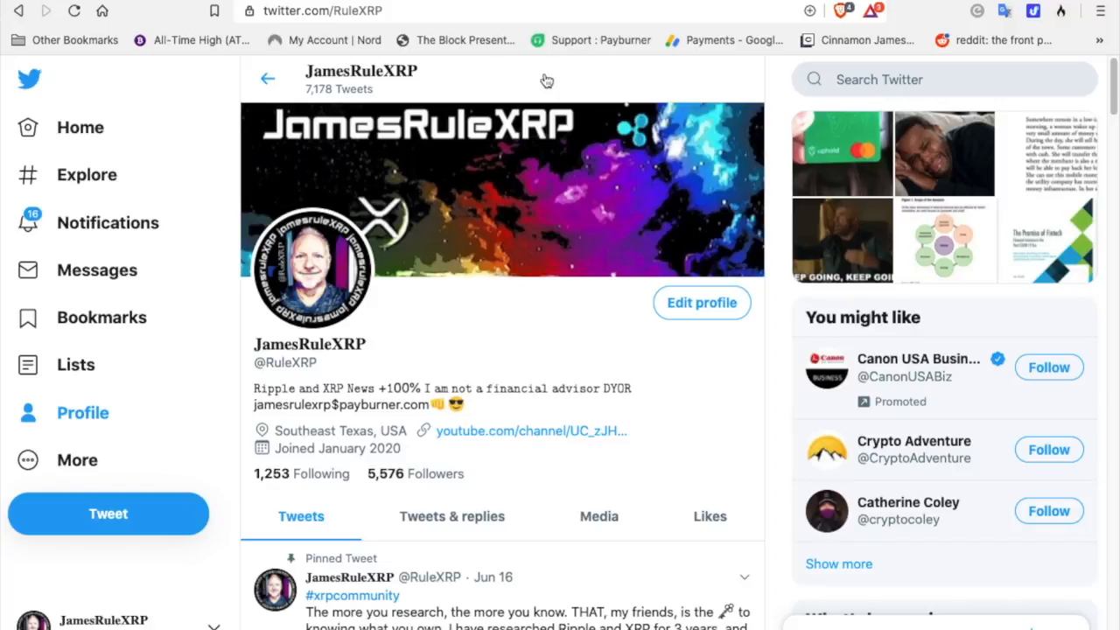
mouse_move(546, 80)
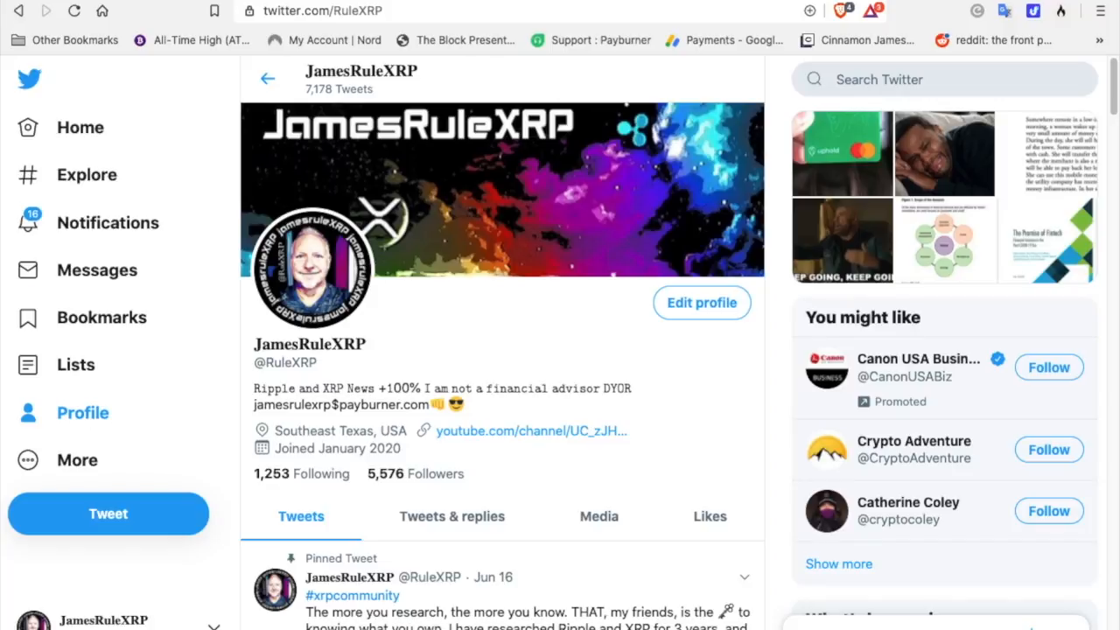